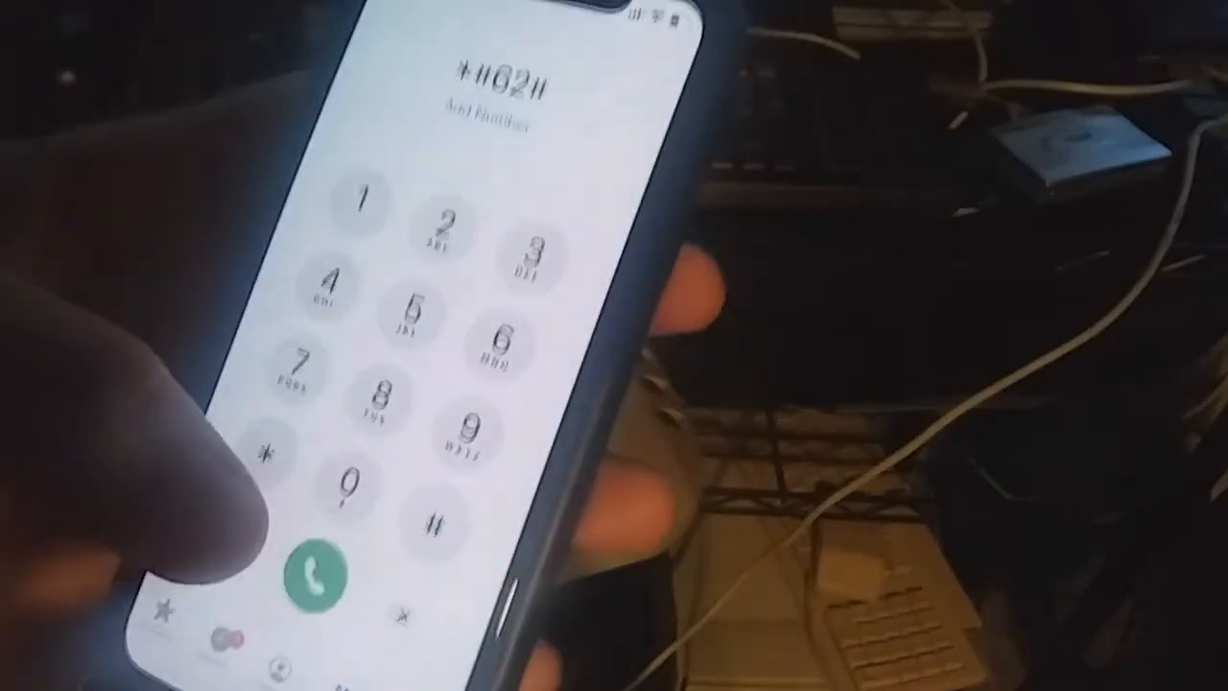
- Place the call to the entered code *#62# using the green call button
{"action": "left_click", "coordinate": [306, 572]}
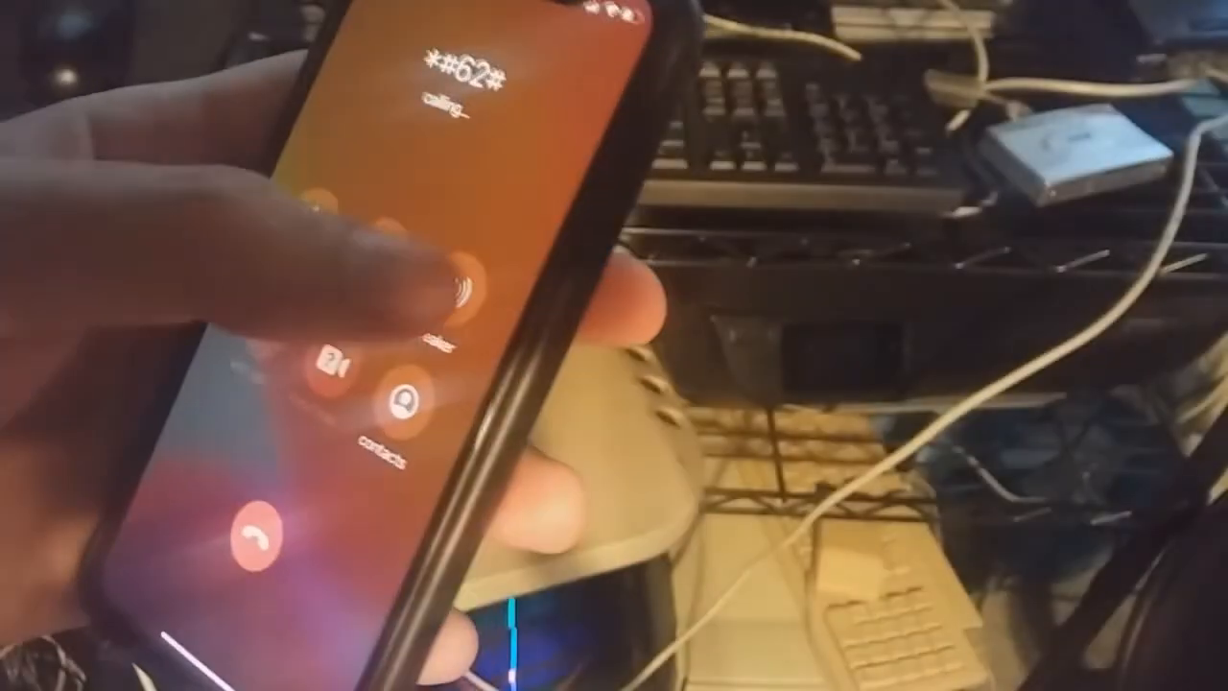